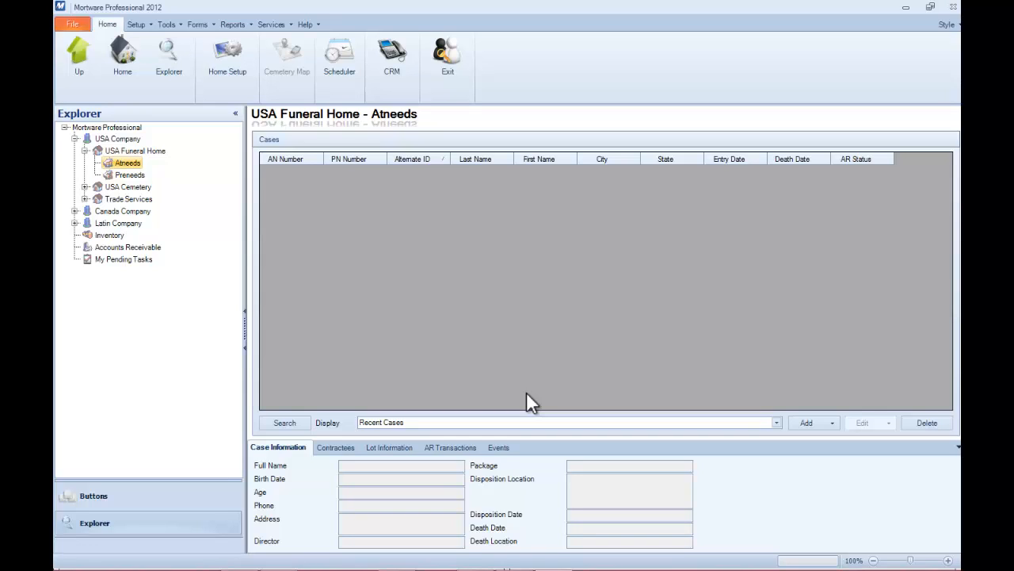
{"action": "mouse_move", "coordinate": [409, 254]}
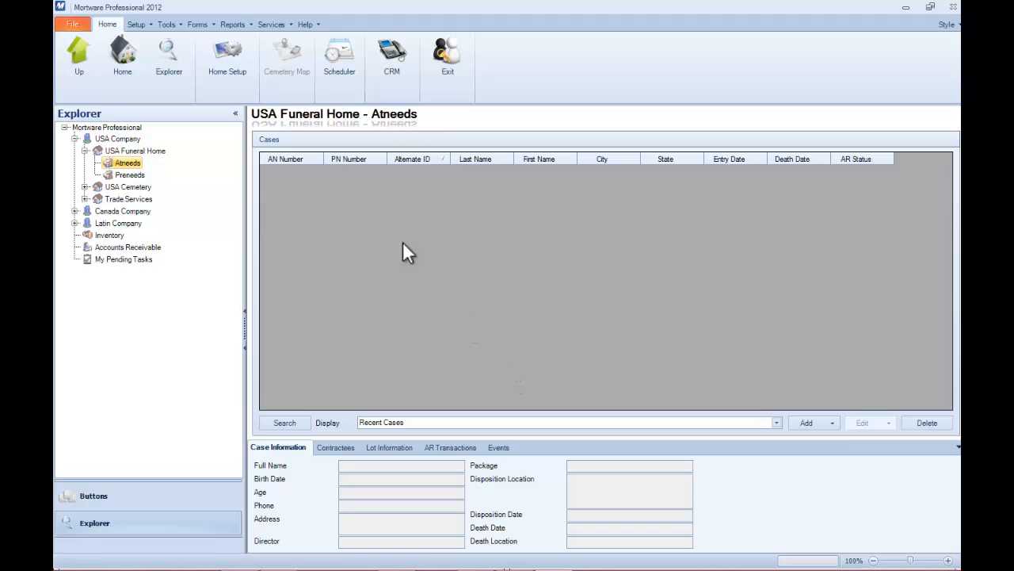
{"action": "mouse_move", "coordinate": [162, 175]}
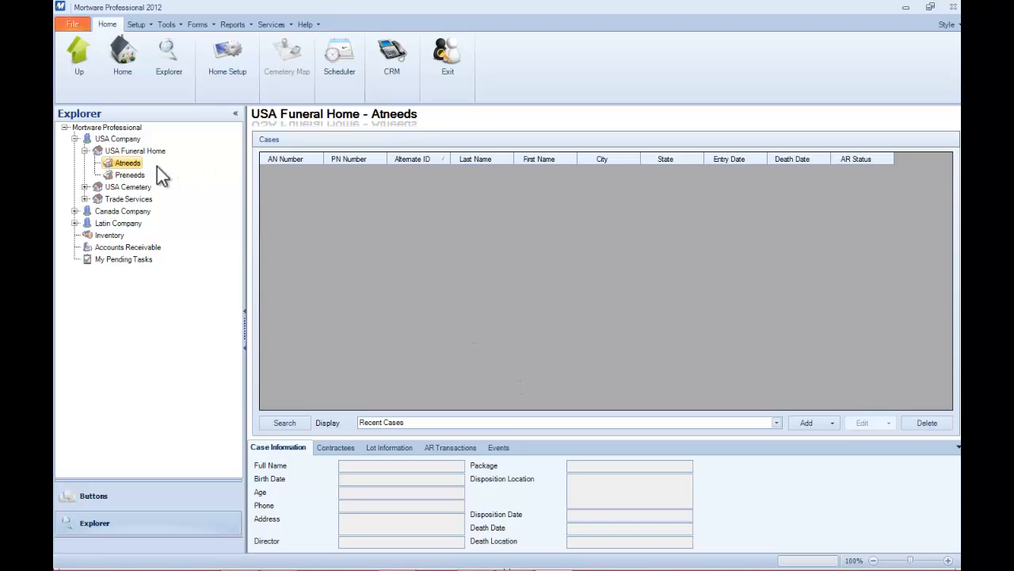
{"action": "mouse_move", "coordinate": [162, 176]}
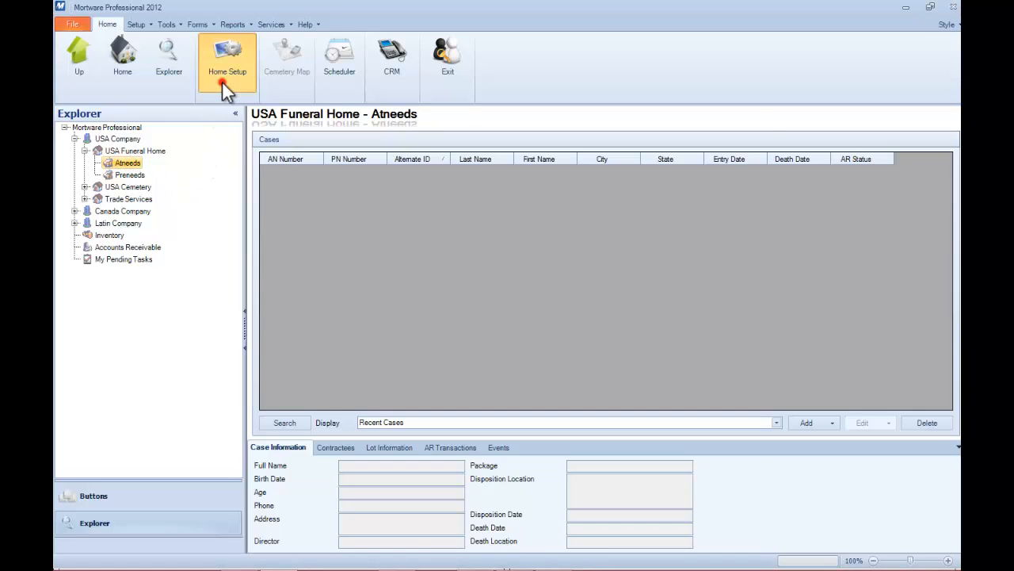
- Show the Cash Advances categories under Setup's General Price List and view the Church Organist and Clergy Honorarium items
{"action": "left_click", "coordinate": [228, 60]}
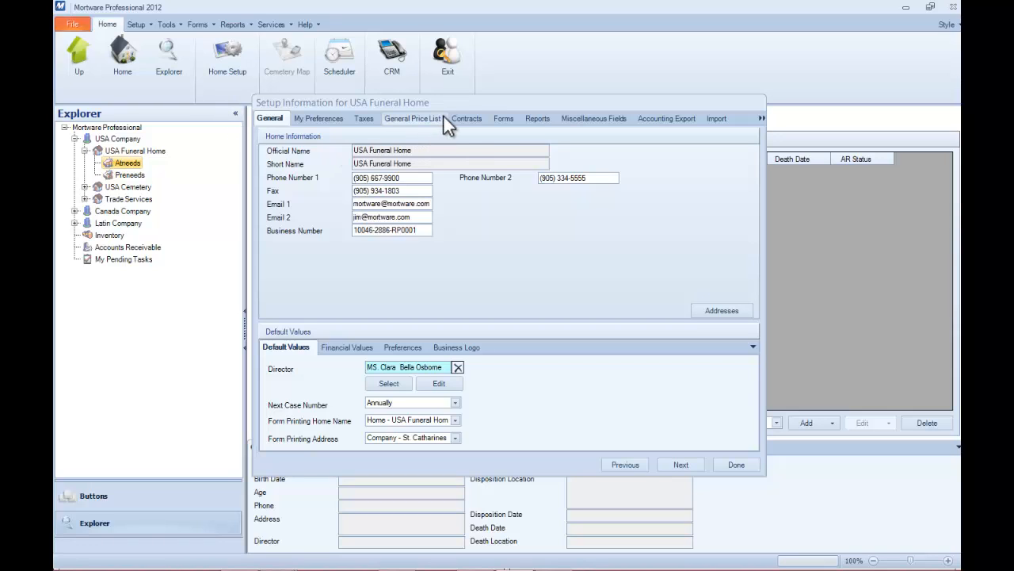
{"action": "left_click", "coordinate": [412, 118]}
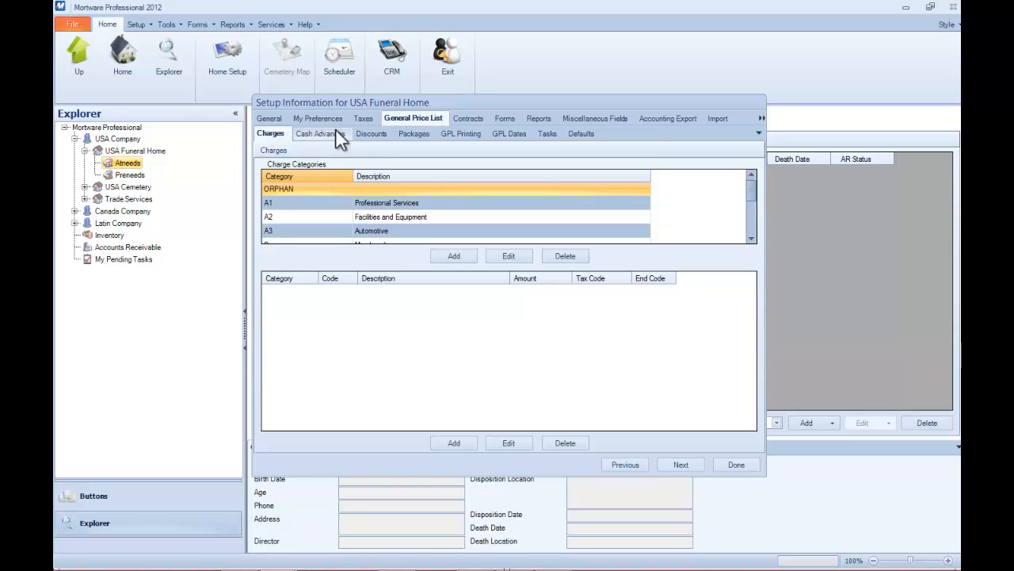
{"action": "left_click", "coordinate": [317, 133]}
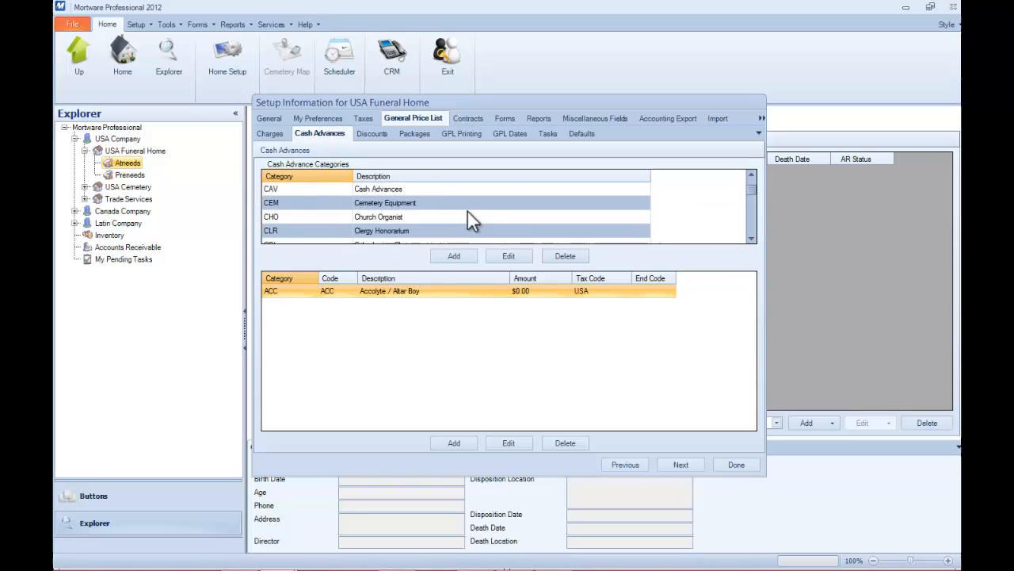
{"action": "left_click", "coordinate": [380, 216]}
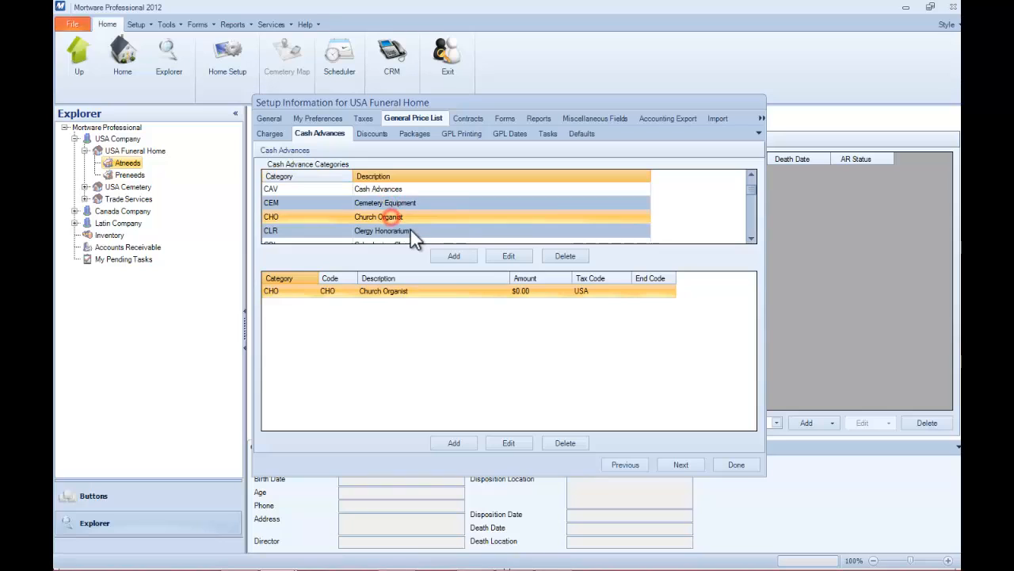
{"action": "left_click", "coordinate": [381, 232]}
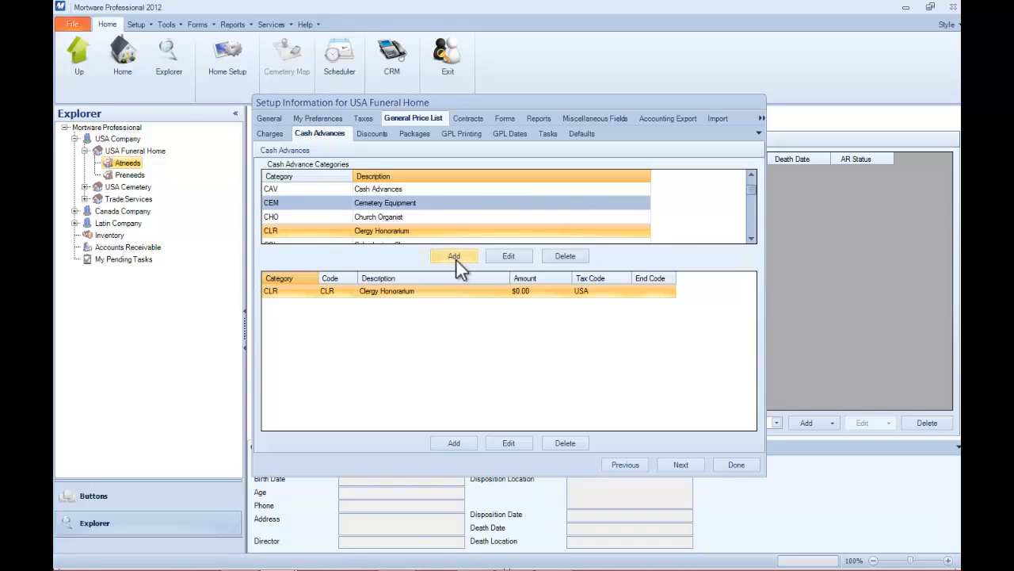
- Create the cash advance category NEW described 'New Cash Advance', check the group type options, and save it
{"action": "left_click", "coordinate": [453, 255]}
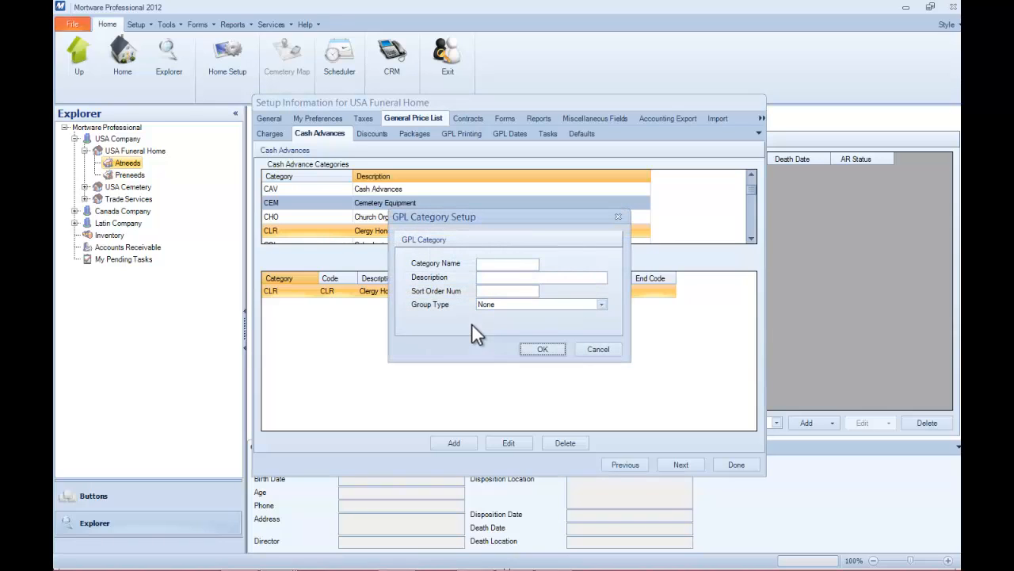
{"action": "left_click", "coordinate": [507, 263]}
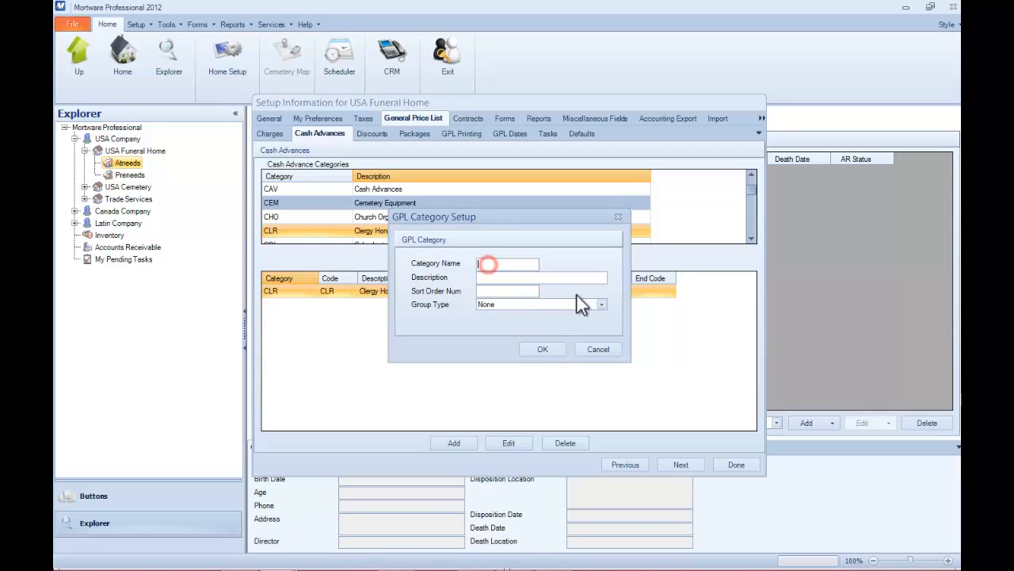
{"action": "type", "text": "NEW"}
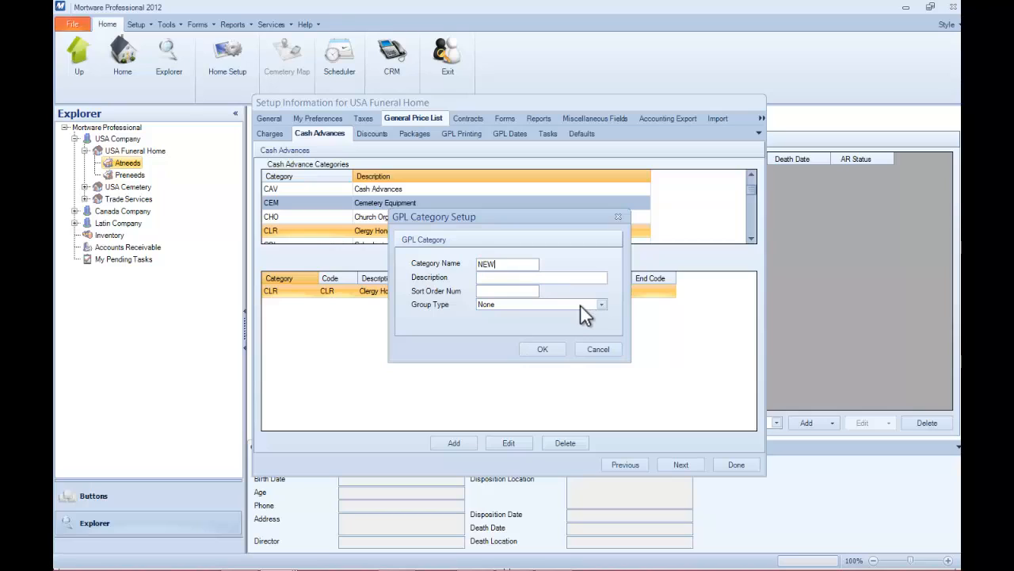
{"action": "type", "text": "N"}
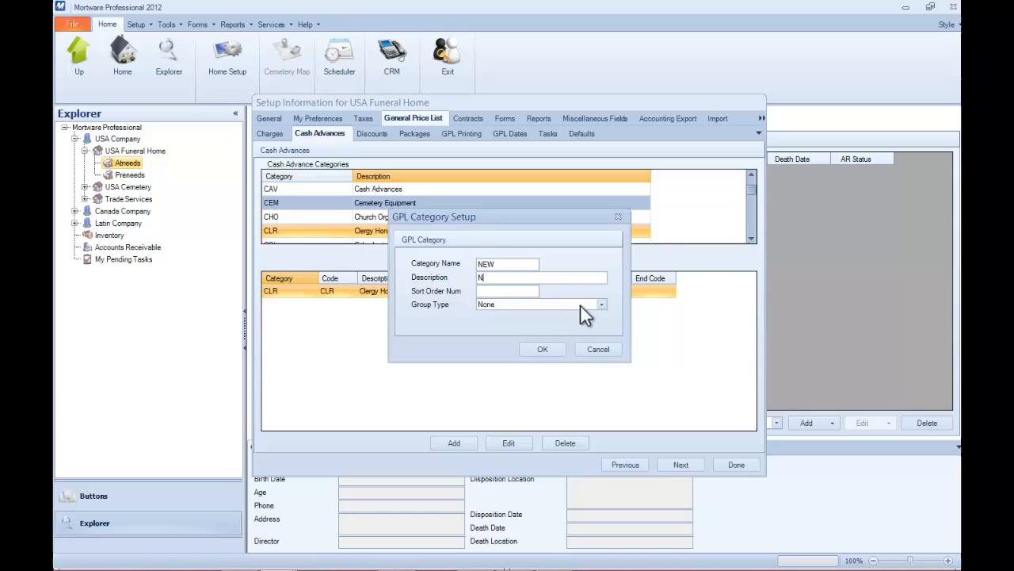
{"action": "type", "text": "ew Cash"}
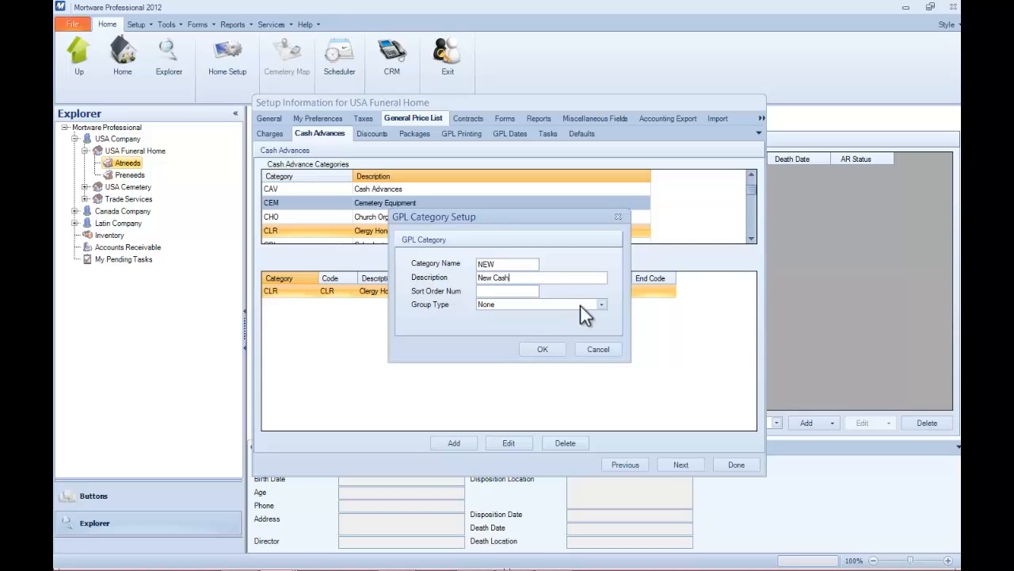
{"action": "type", "text": "Advance"}
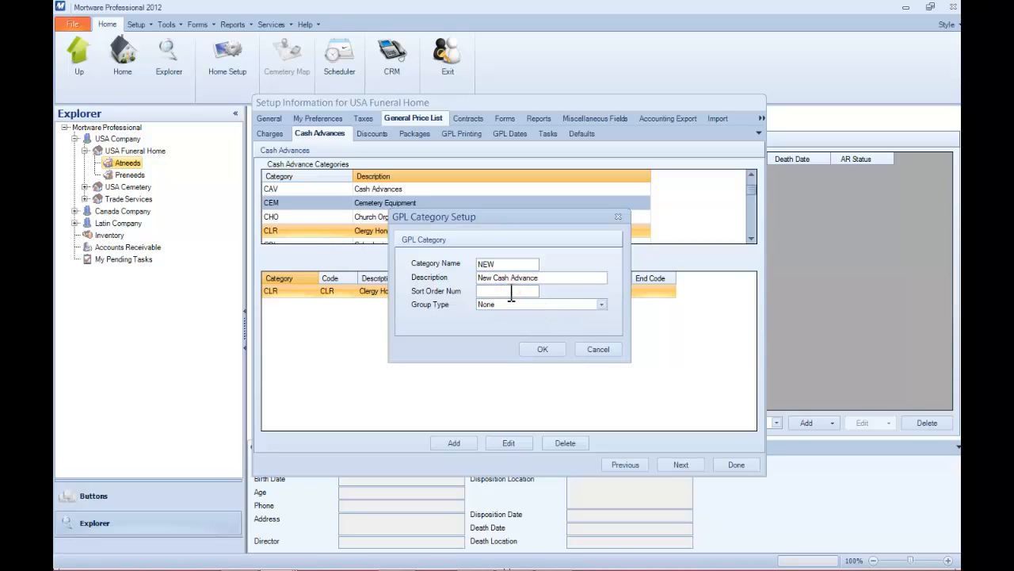
{"action": "type", "text": "9"}
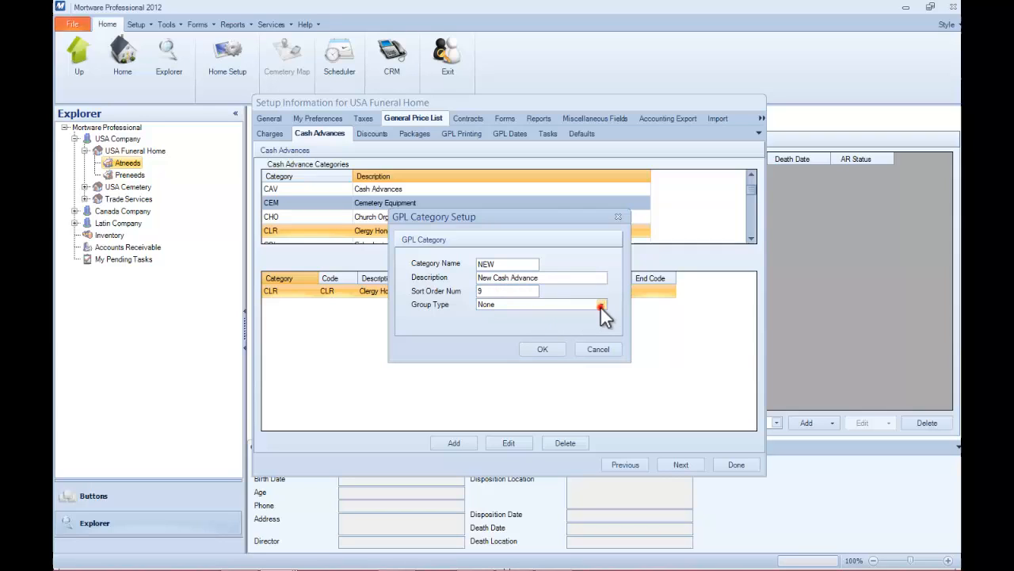
{"action": "left_click", "coordinate": [601, 304]}
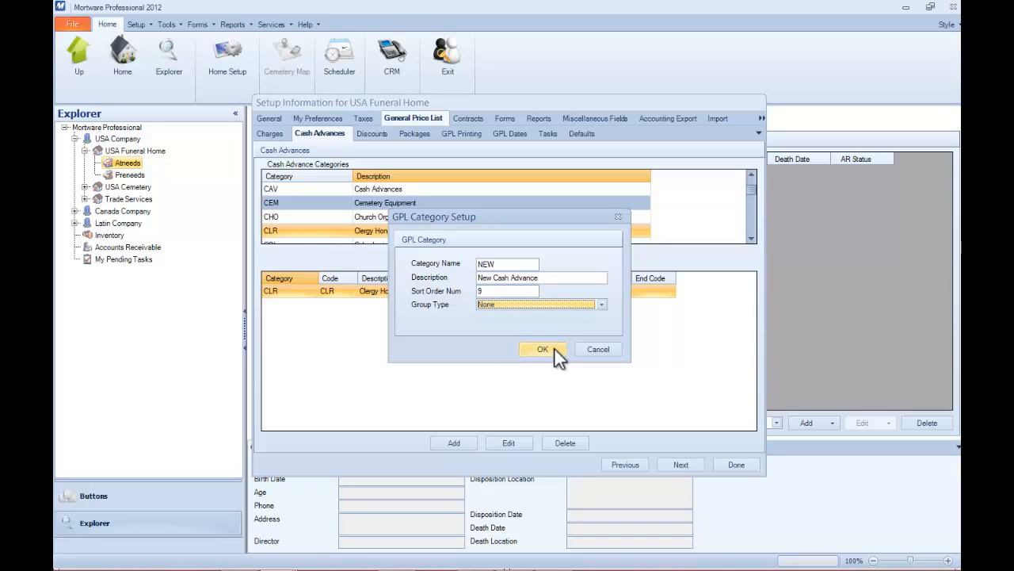
{"action": "left_click", "coordinate": [542, 350]}
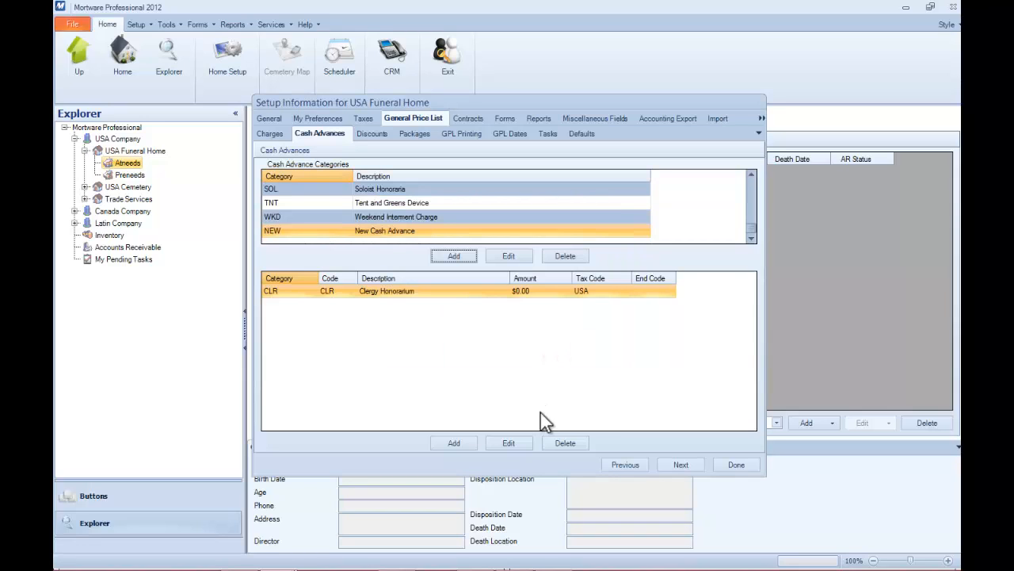
{"action": "mouse_move", "coordinate": [542, 412]}
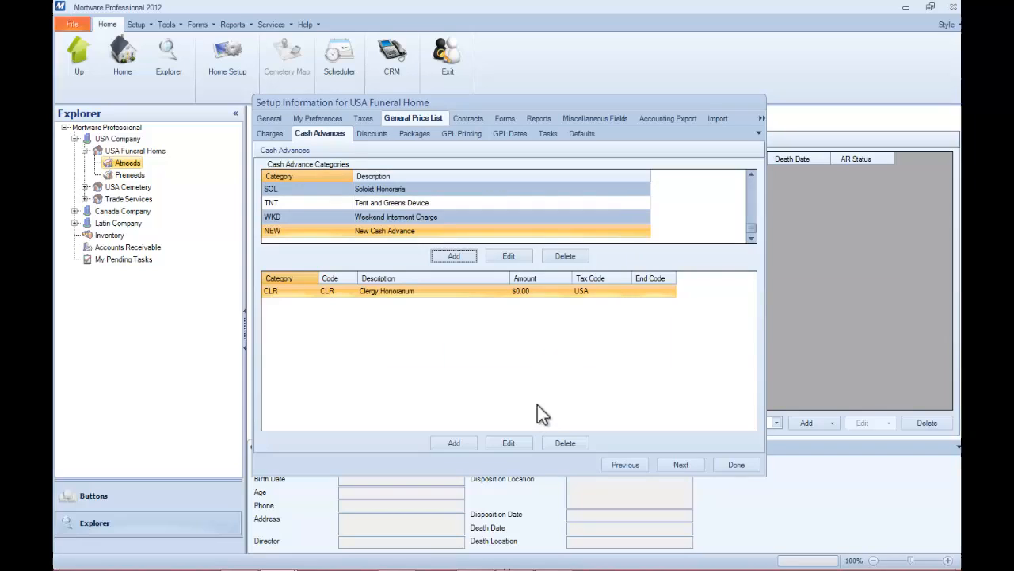
- Start a new item under NEW with code NEW, description 'New Cash Advance' and tax code NONE
{"action": "left_click", "coordinate": [384, 231]}
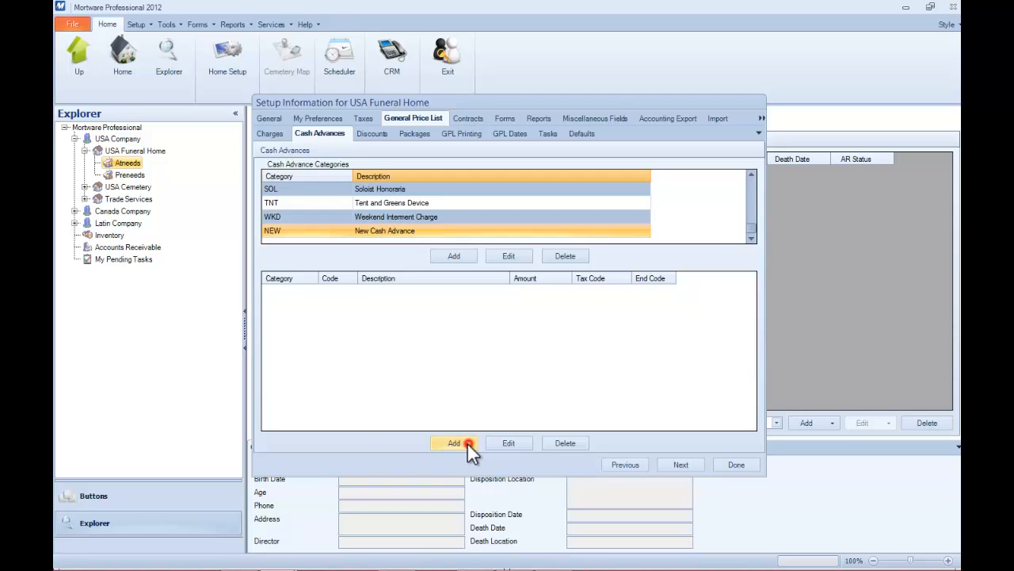
{"action": "left_click", "coordinate": [453, 442]}
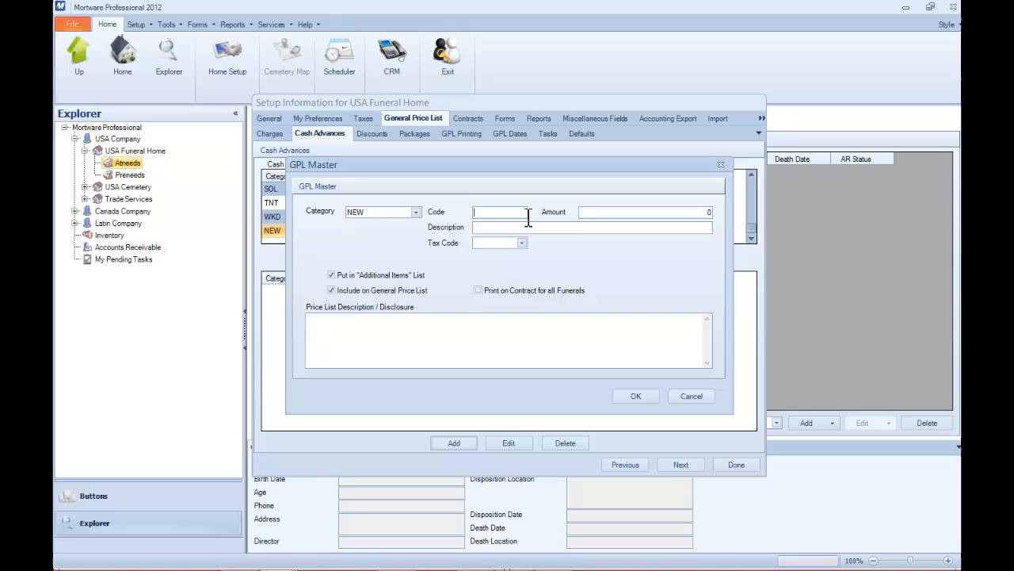
{"action": "type", "text": "N"}
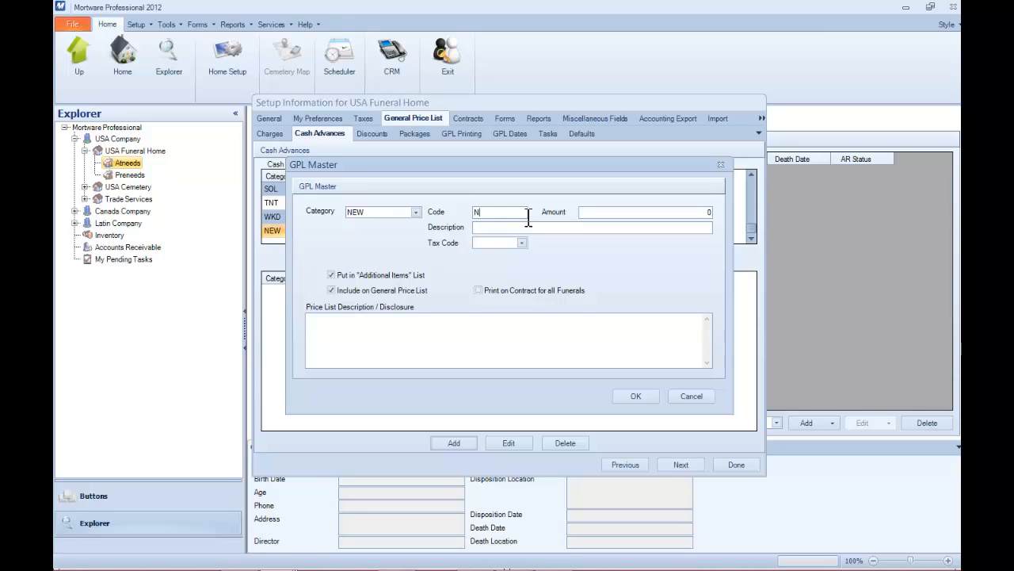
{"action": "type", "text": "EW"}
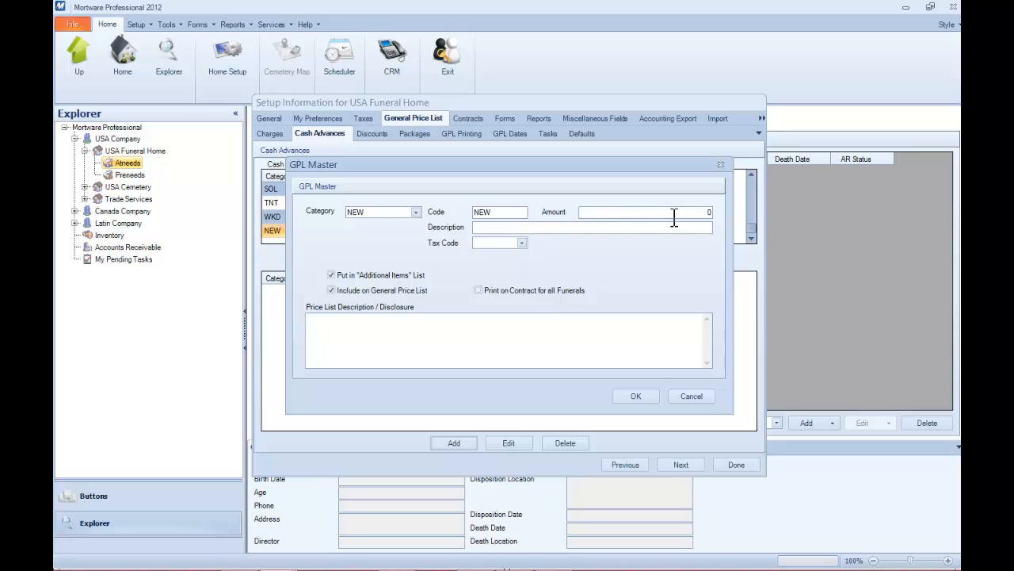
{"action": "mouse_move", "coordinate": [705, 279]}
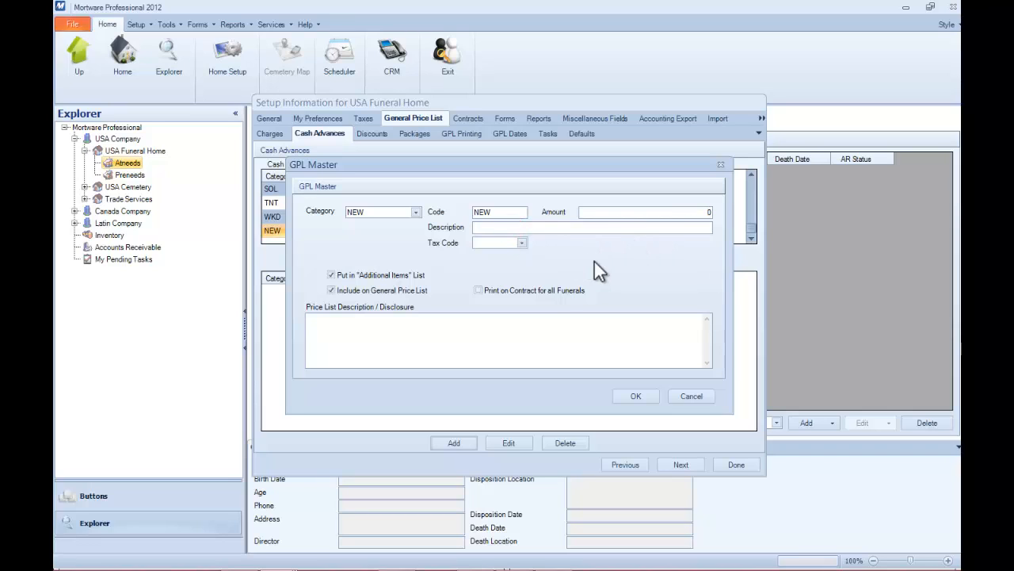
{"action": "type", "text": "New Cash"}
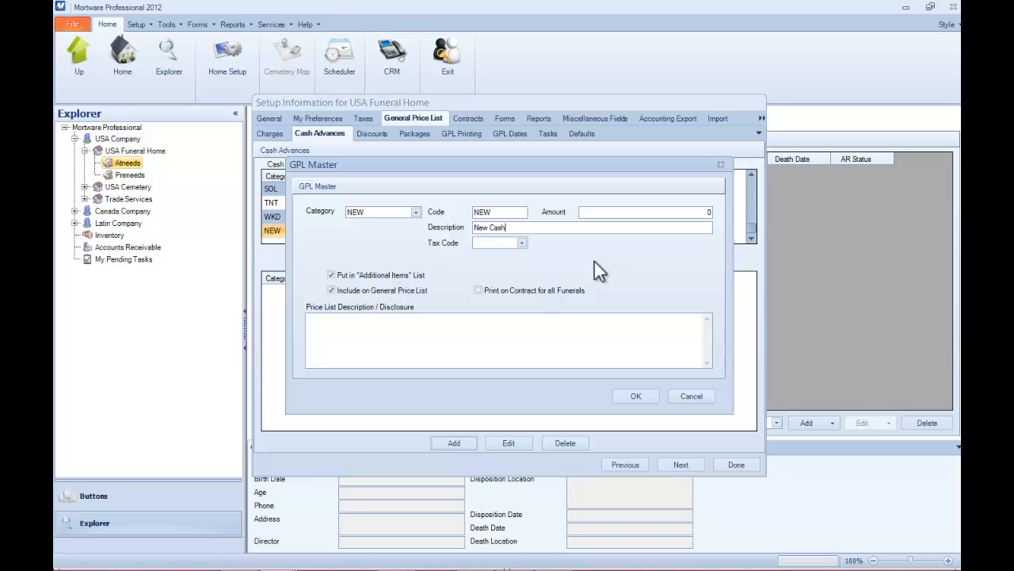
{"action": "type", "text": "Advance"}
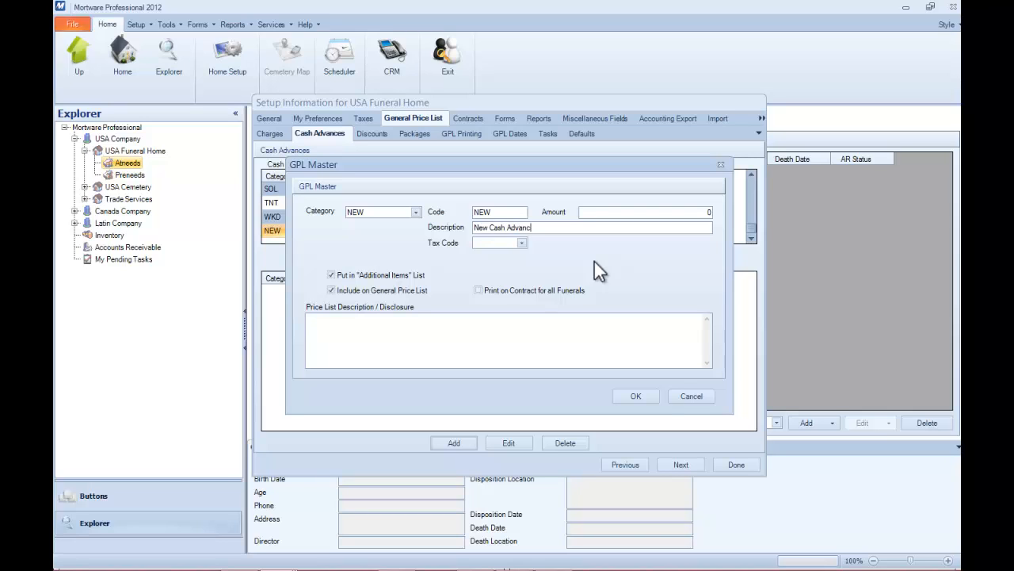
{"action": "left_click", "coordinate": [521, 243]}
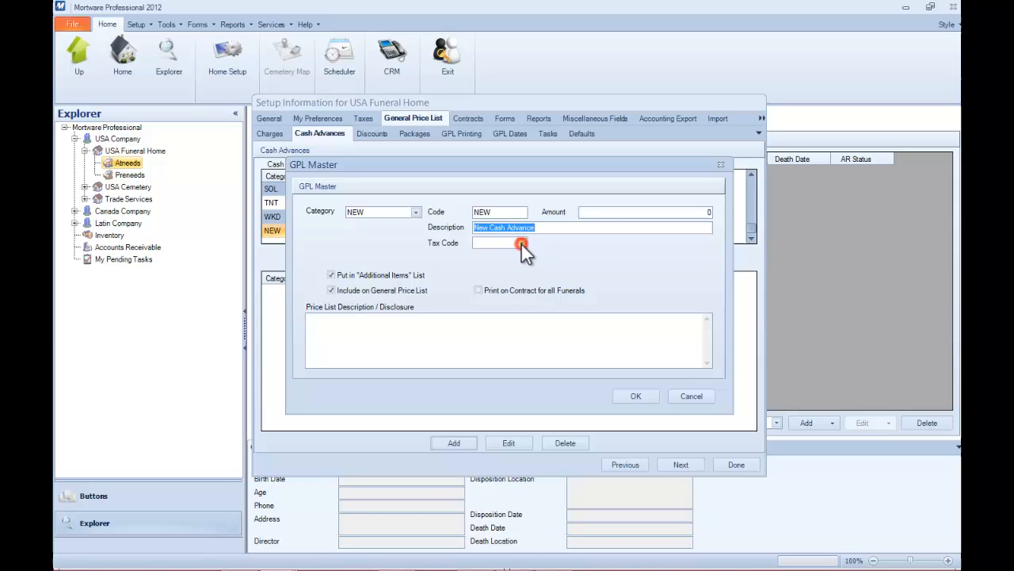
{"action": "left_click", "coordinate": [521, 242]}
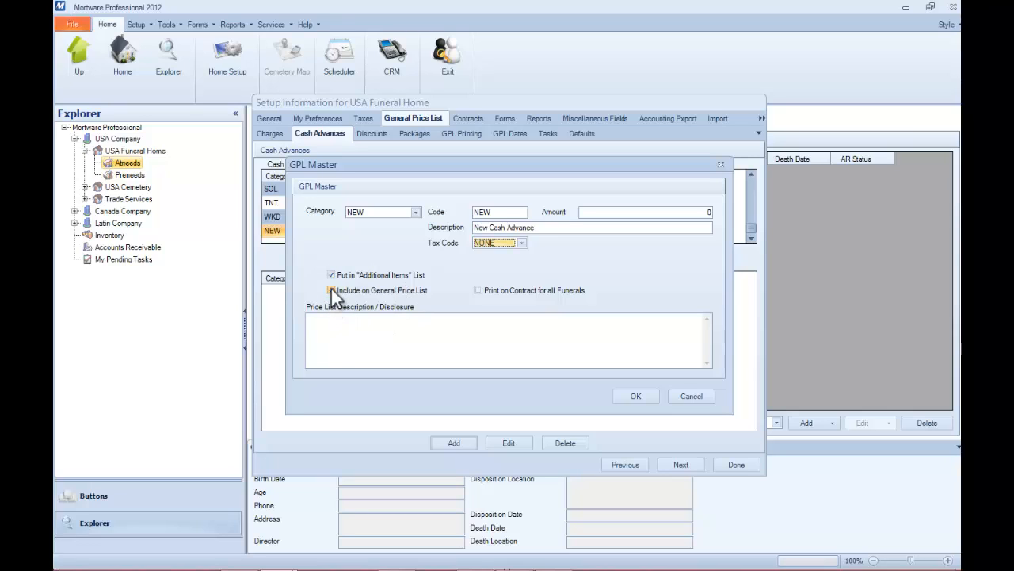
- Uncheck 'Include on General Price List', enter the description note 'Add Details Here', save the item and close setup with Done
{"action": "left_click", "coordinate": [331, 290]}
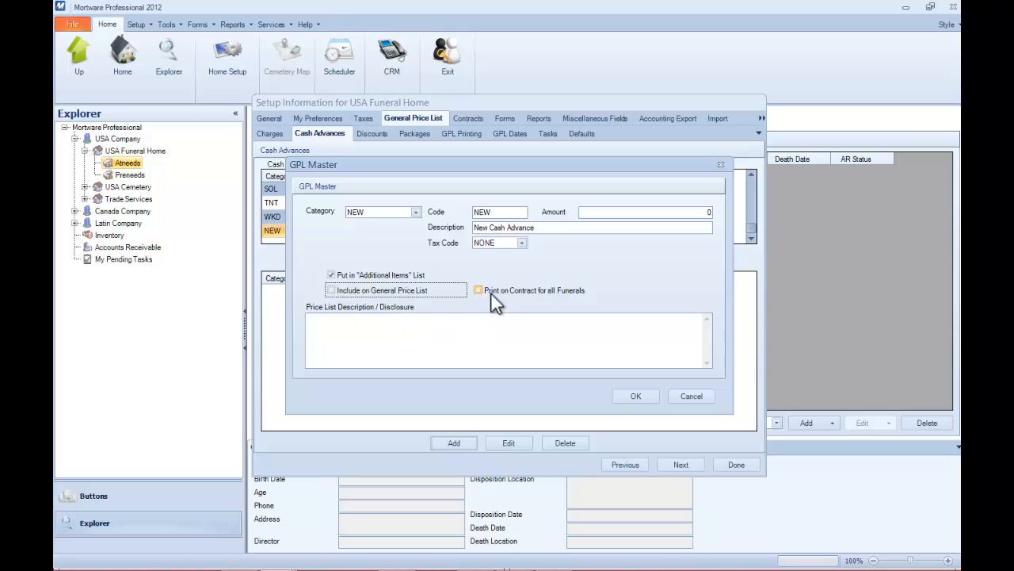
{"action": "left_click", "coordinate": [478, 290]}
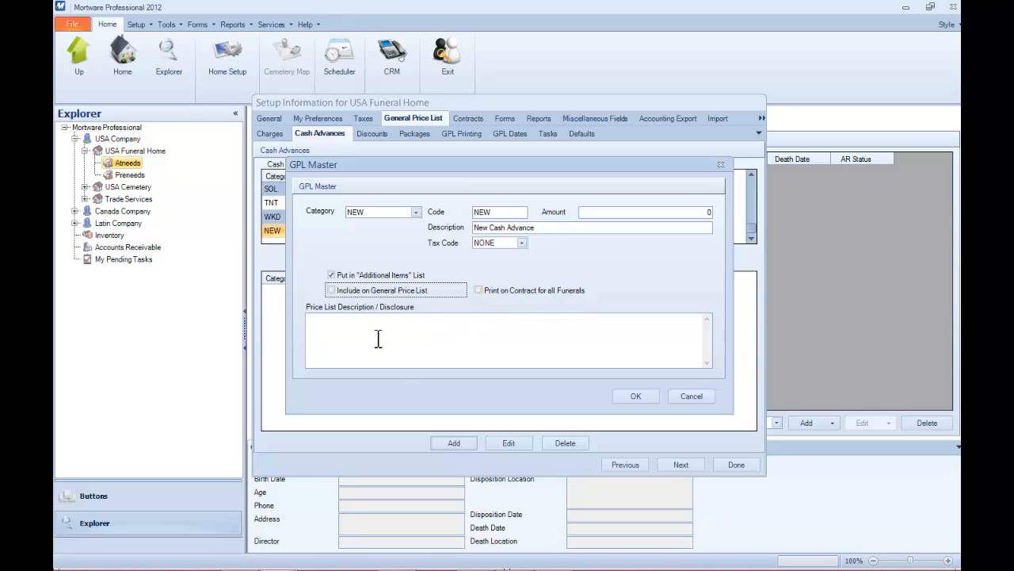
{"action": "type", "text": "A"}
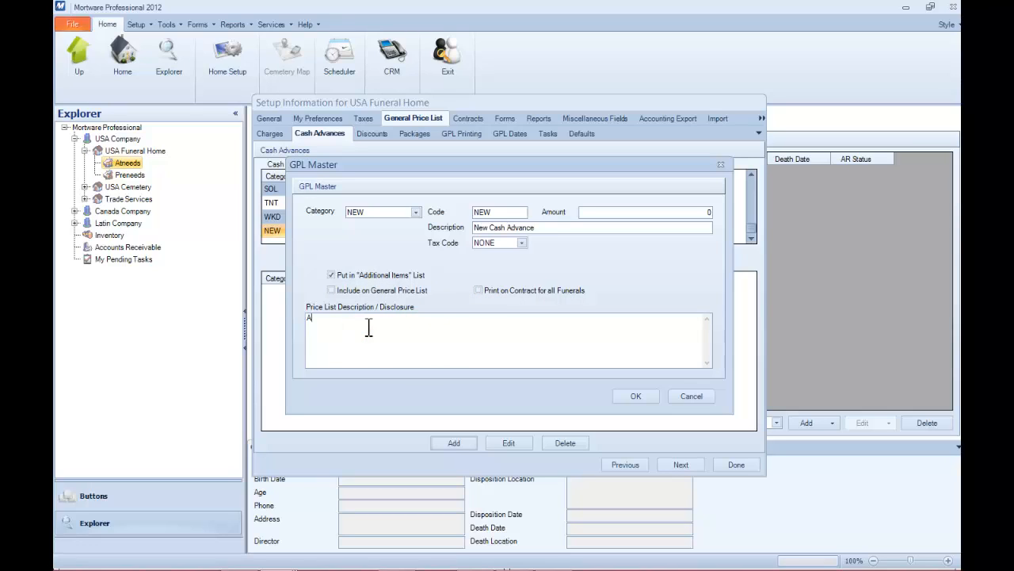
{"action": "type", "text": "dd Detail"}
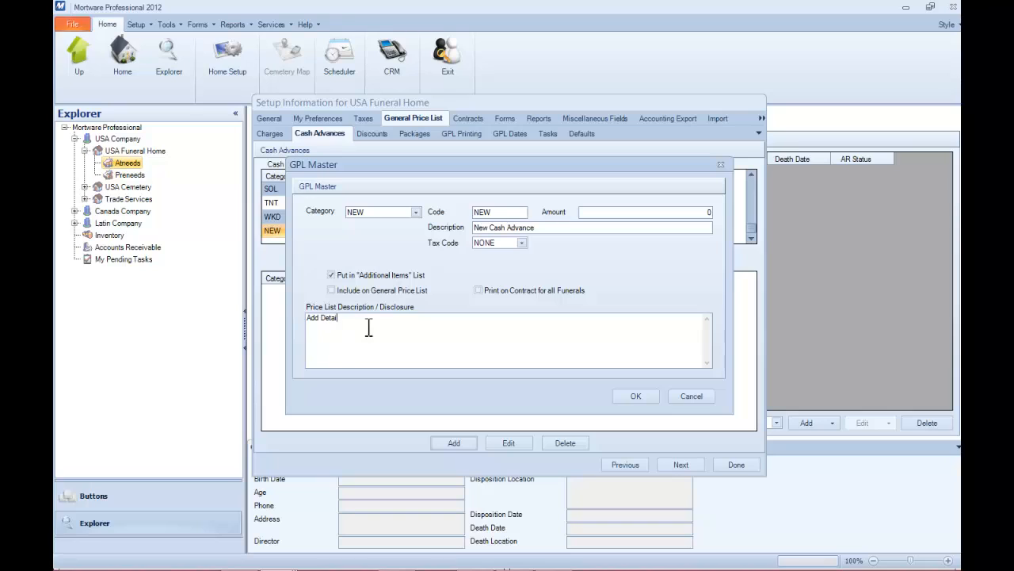
{"action": "type", "text": "s Hel"}
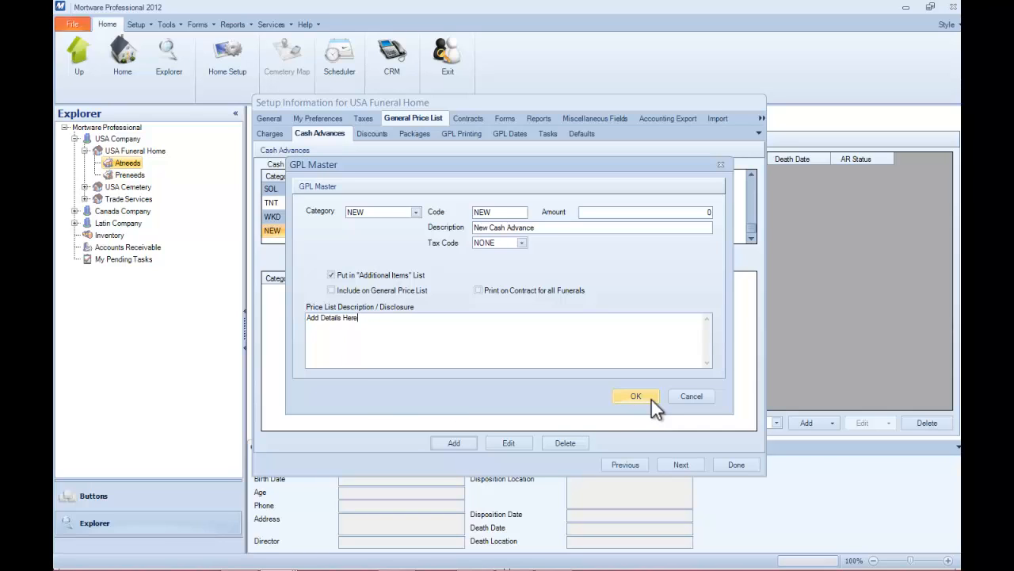
{"action": "left_click", "coordinate": [636, 396]}
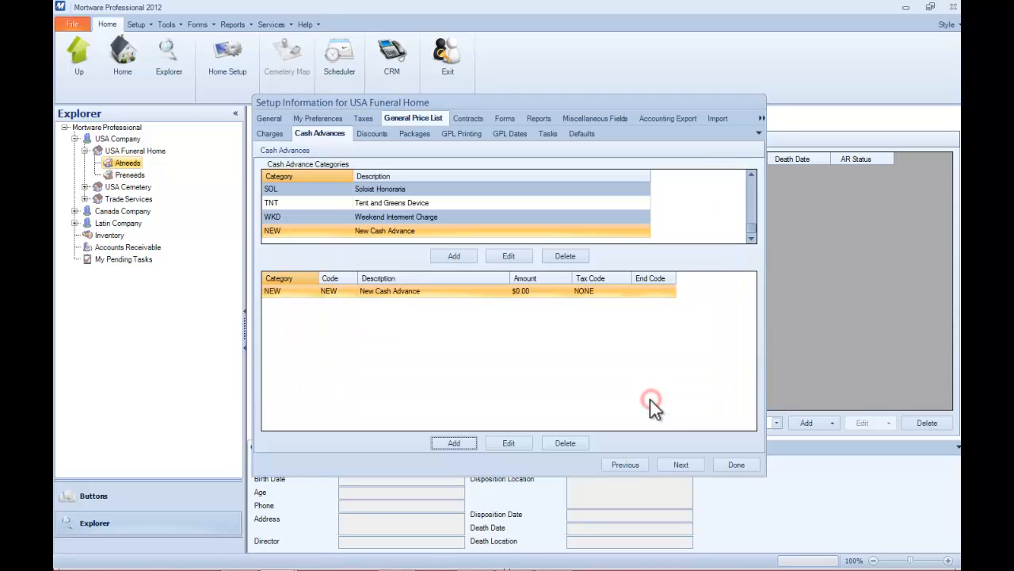
{"action": "left_click", "coordinate": [735, 464]}
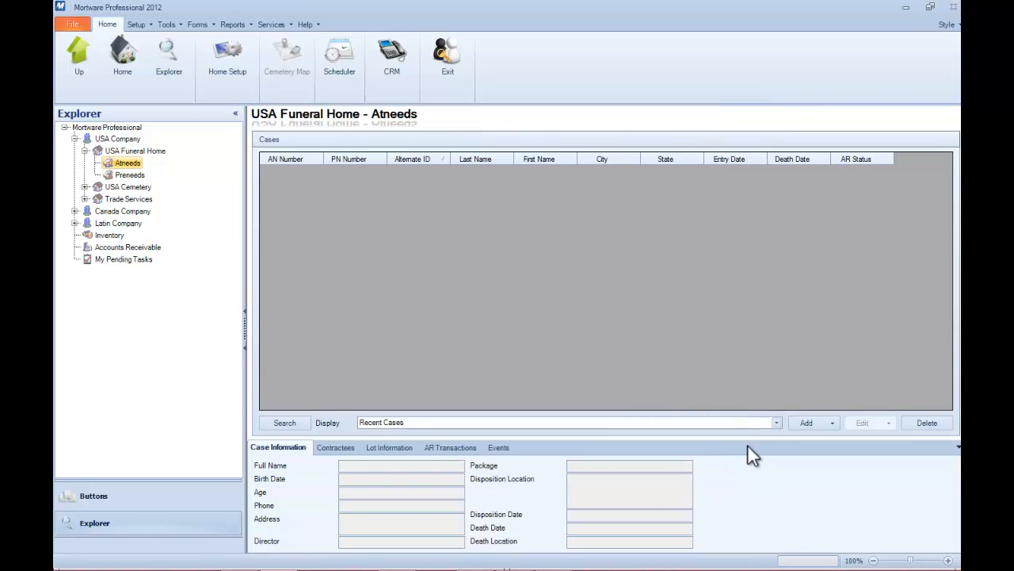